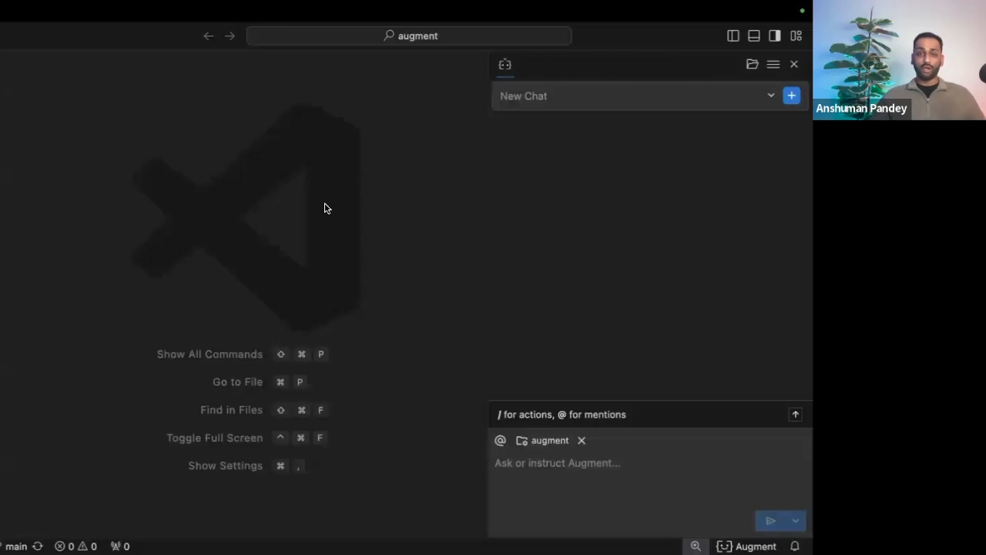
mouse_move(722, 502)
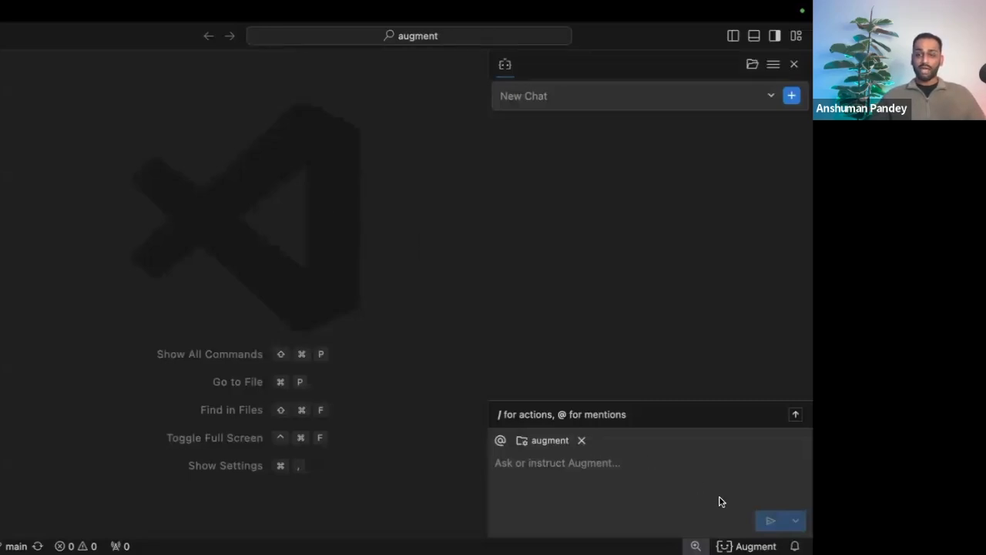
mouse_move(728, 545)
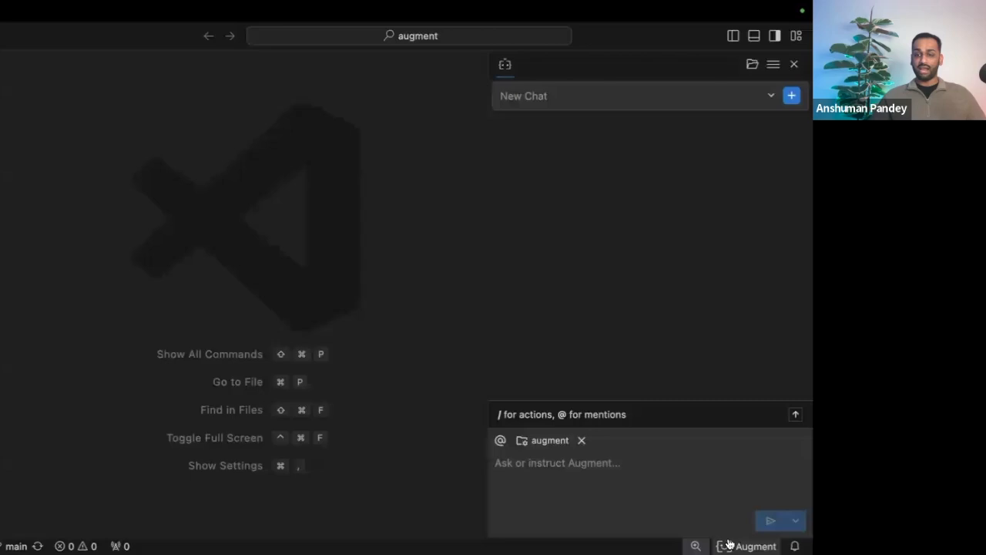
mouse_move(243, 292)
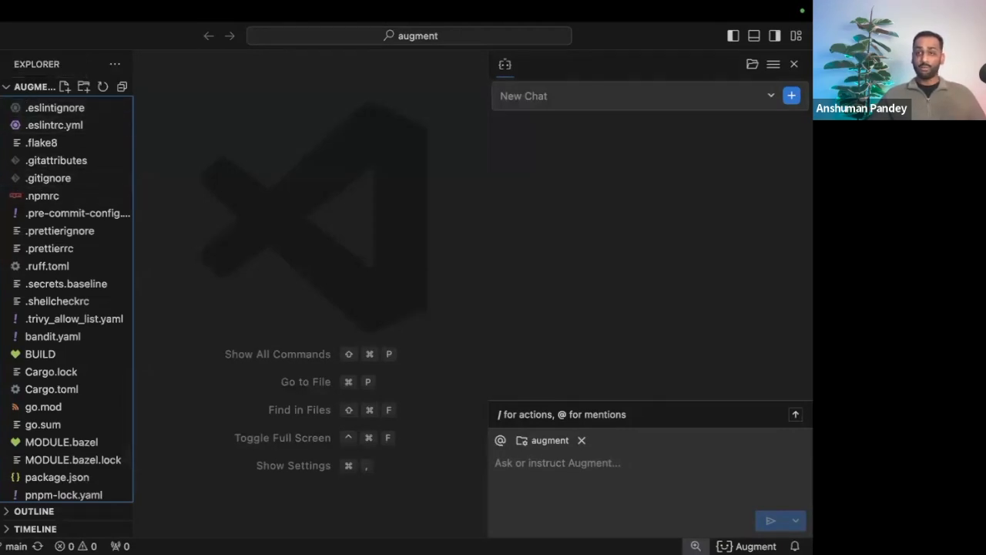
Step: Hide the primary sidebar and drag the Augment chat border left to widen it
left_click(732, 35)
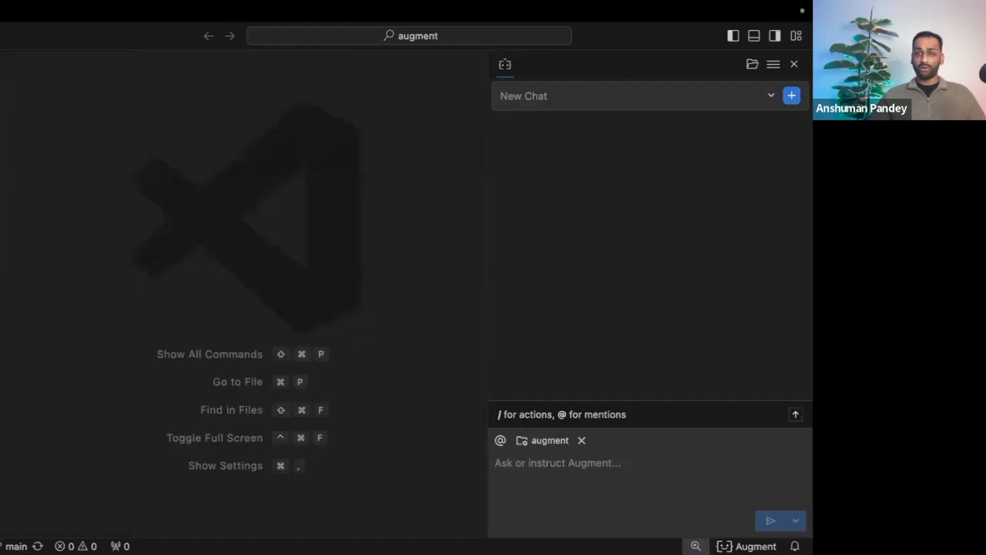
mouse_move(486, 244)
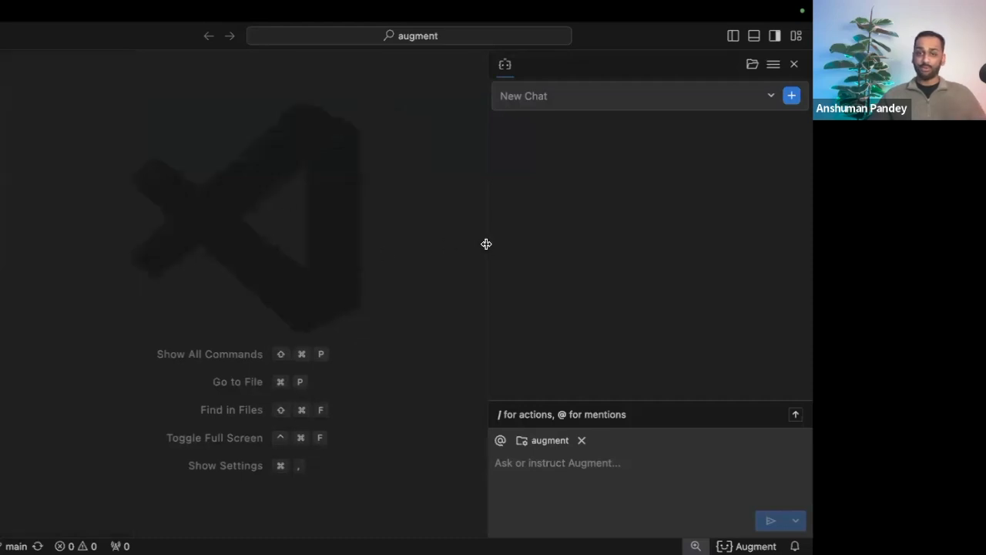
left_click_drag(487, 244, 412, 245)
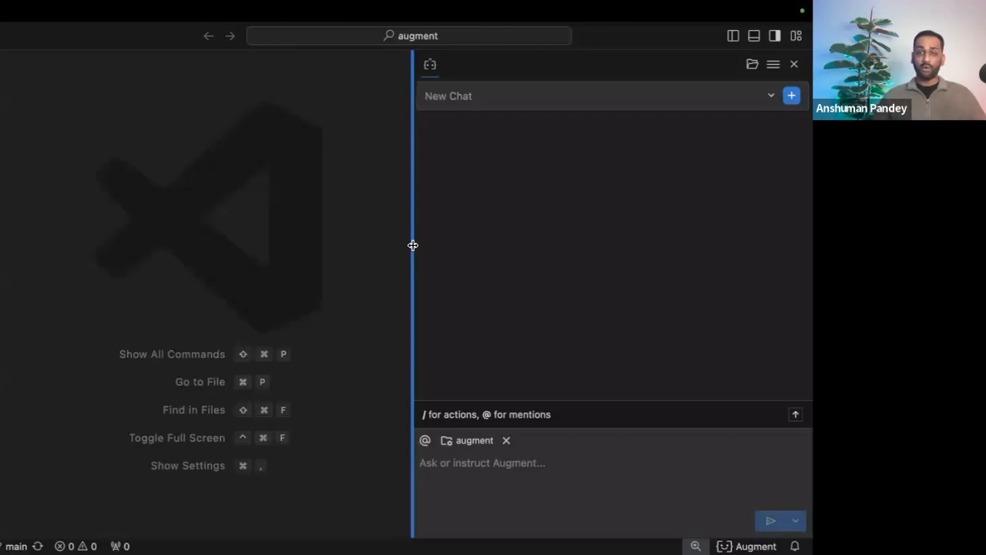
mouse_move(505, 358)
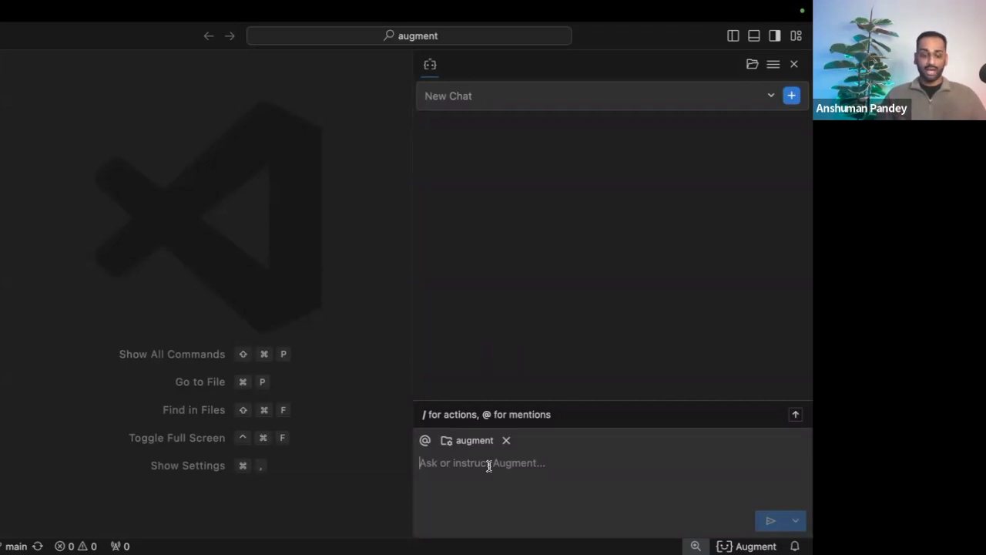
Step: Ask Augment 'What API routes are present in this codebase' and read the service-by-service list
type("What API")
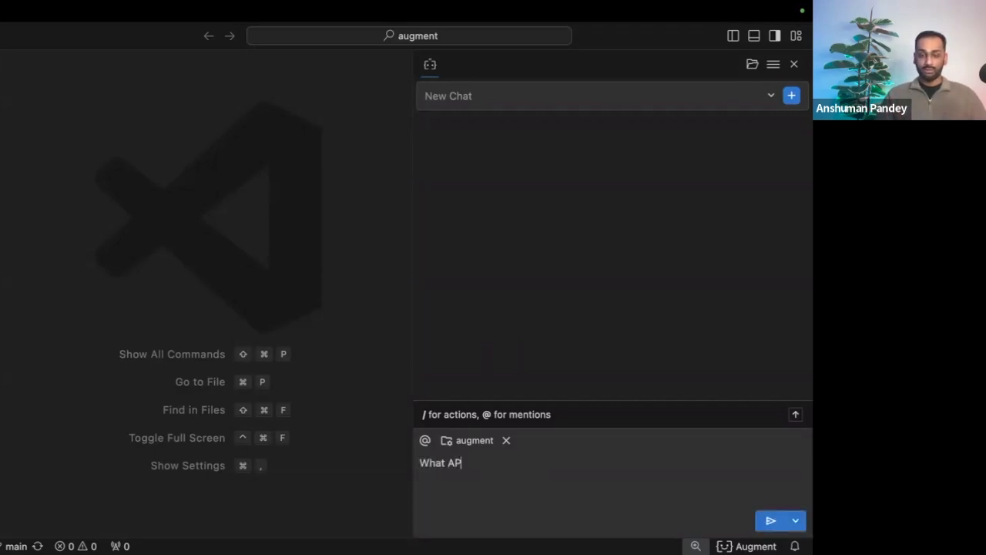
type("I routes are pres")
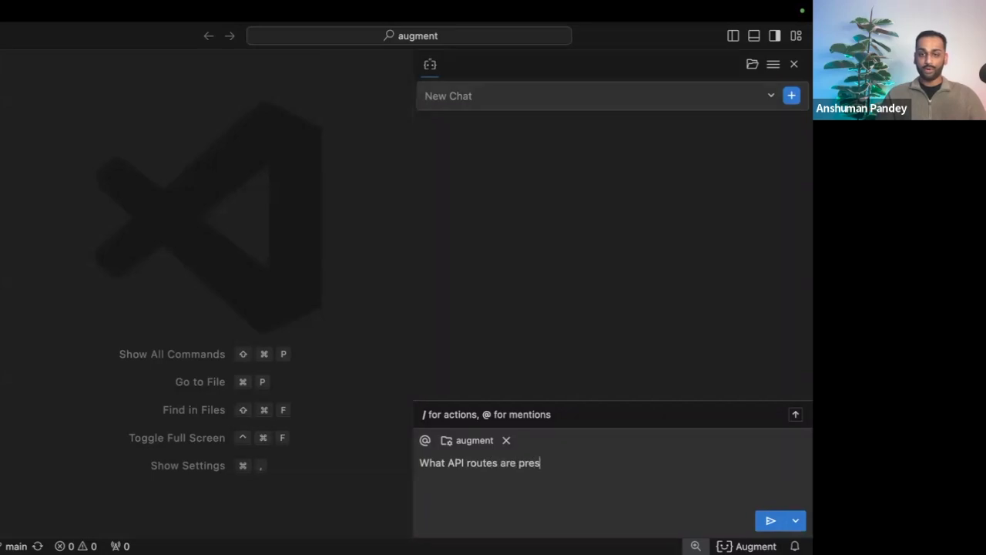
type("ent in this code")
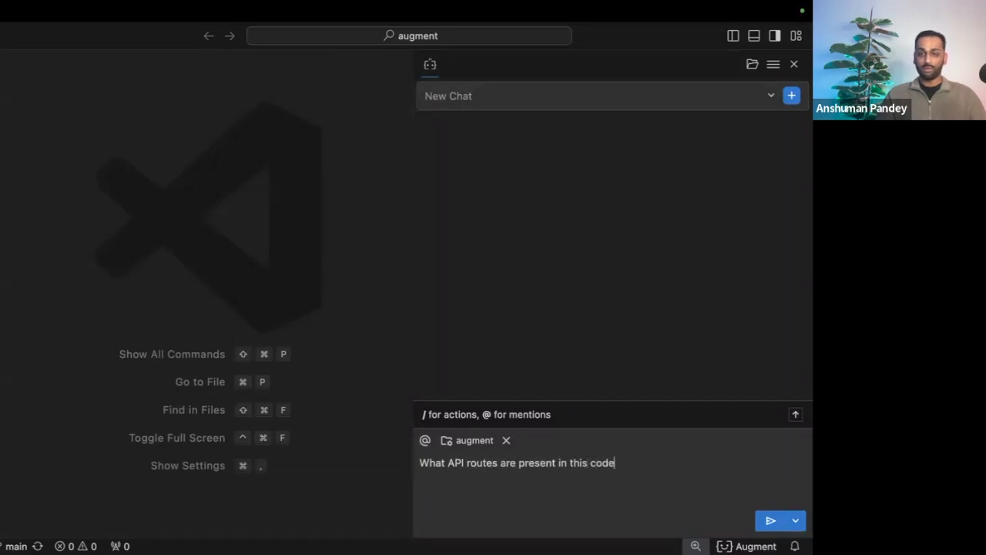
left_click(769, 520)
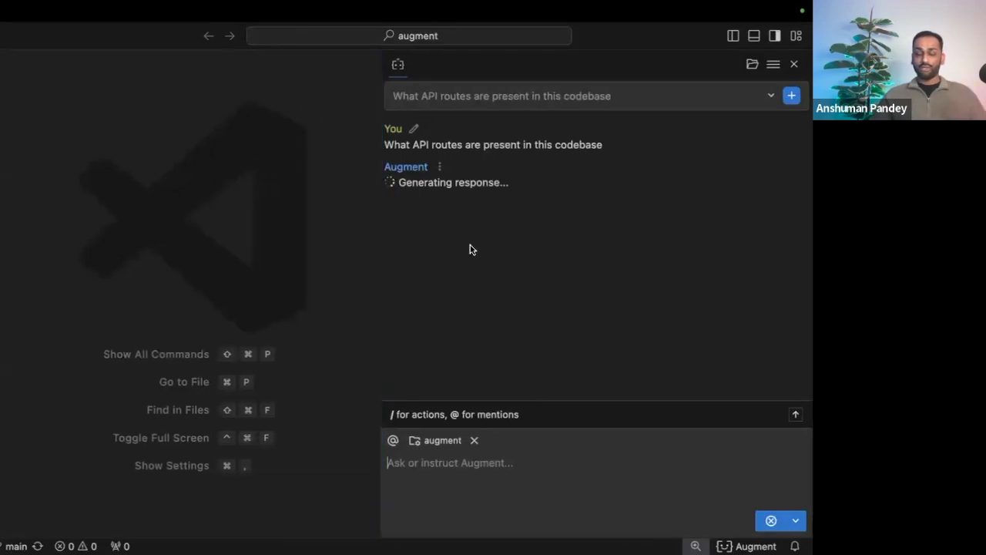
mouse_move(520, 234)
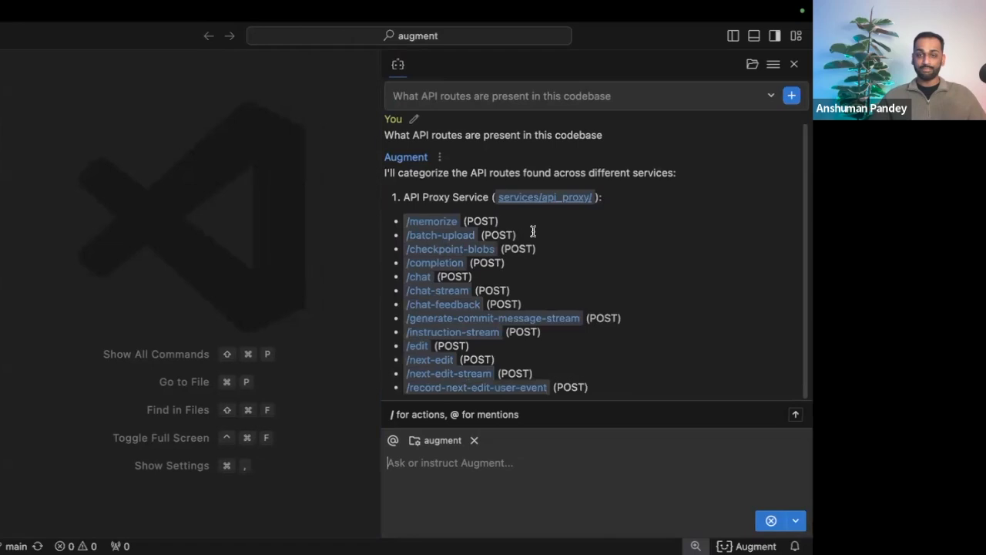
scroll("down", 3)
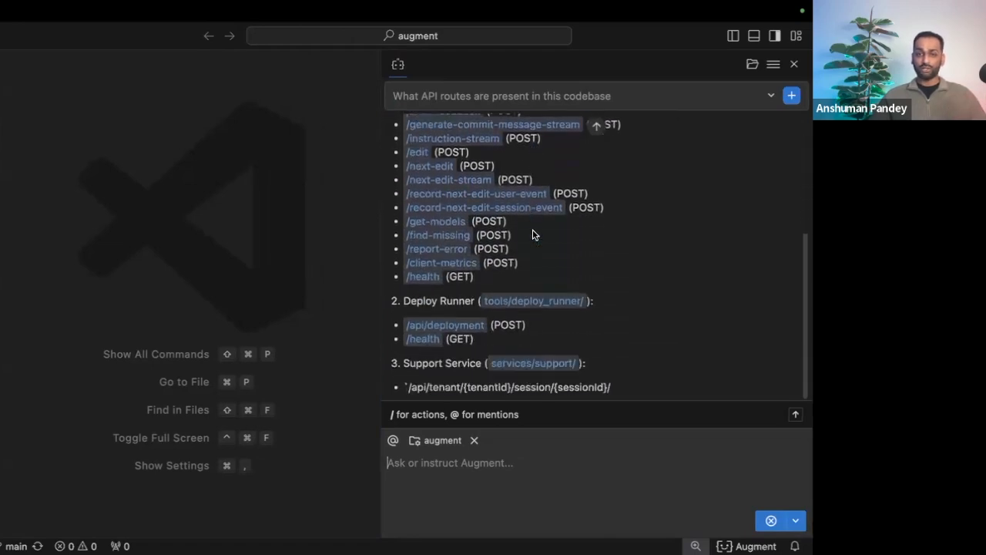
scroll("down", 3)
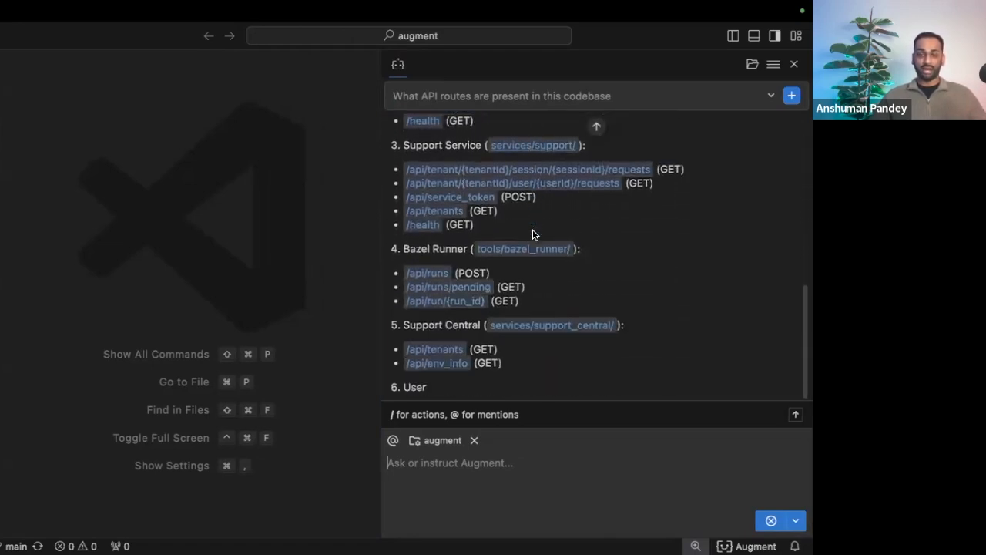
scroll("down", 3)
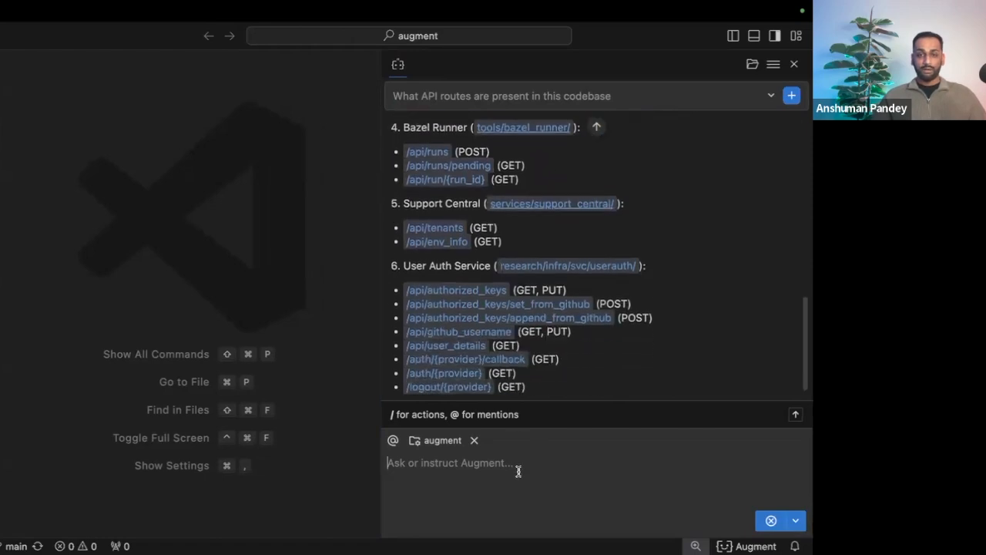
scroll("down", 3)
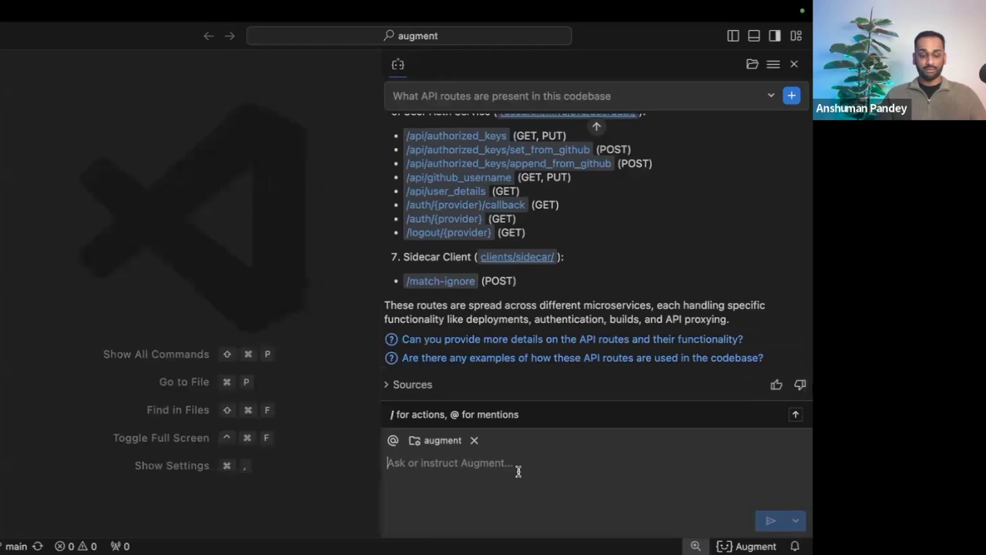
Step: Ask Augment 'How do I add a POST route' to the Bazel Runner service
type("How do I")
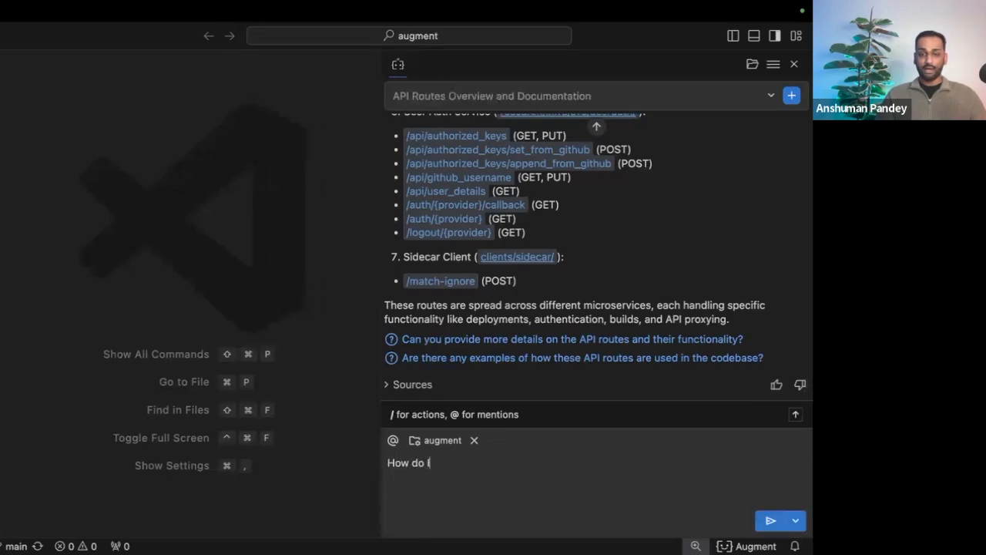
type("add a POST roue")
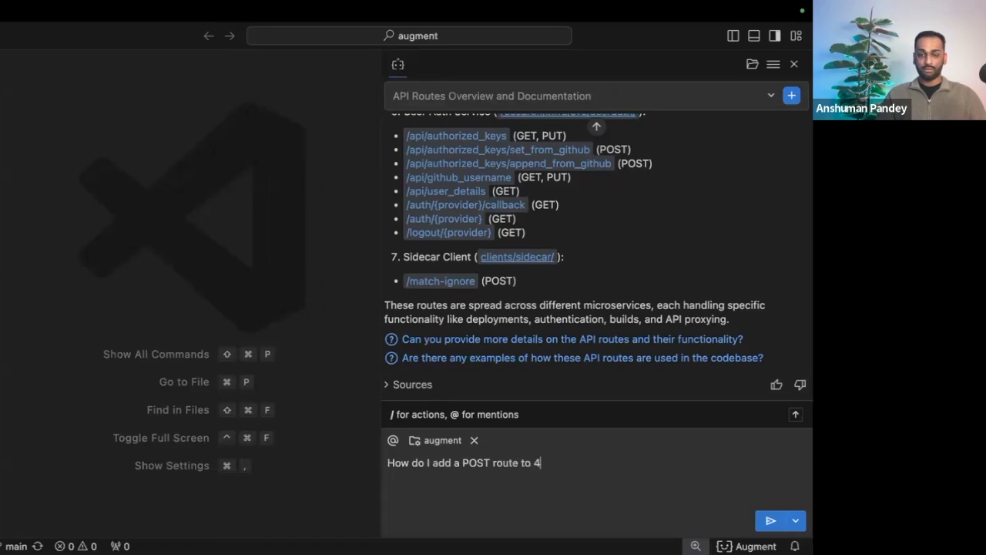
left_click(769, 520)
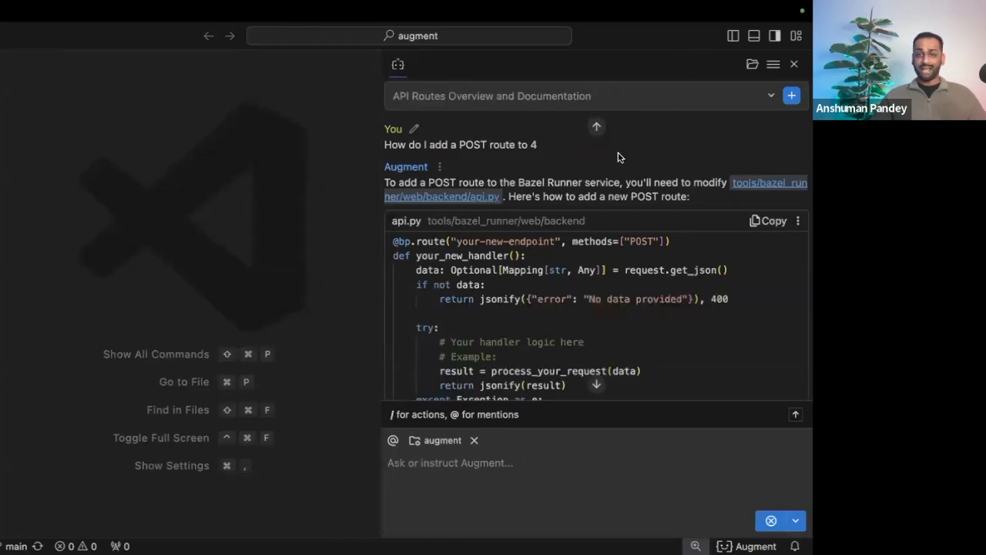
mouse_move(568, 279)
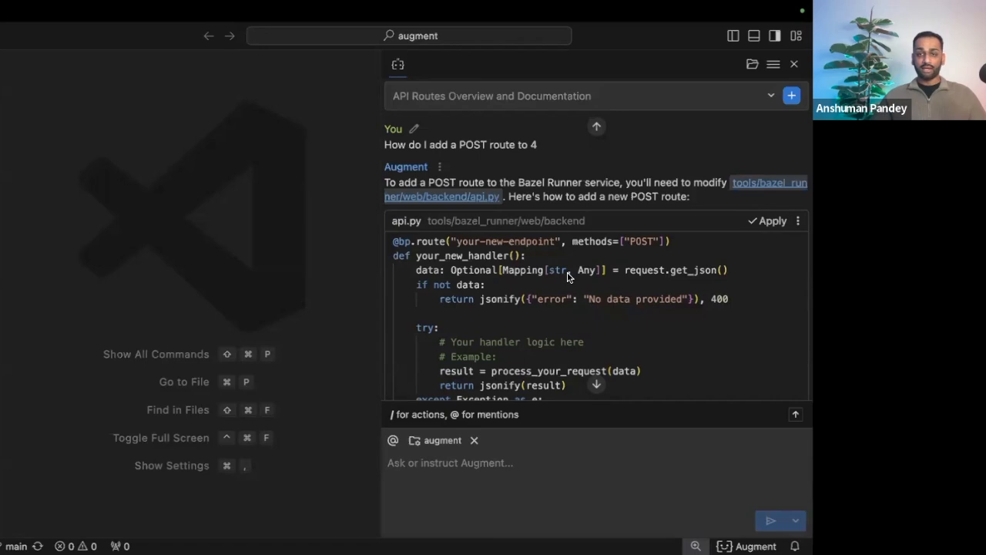
mouse_move(756, 222)
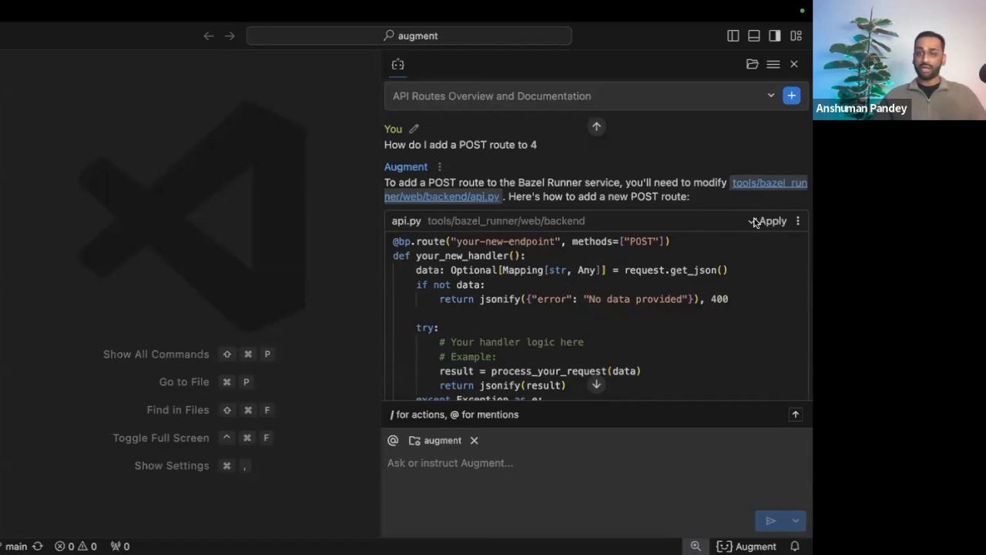
Step: Apply the suggested POST handler to api.py, close its diff, and review the answer
left_click(769, 221)
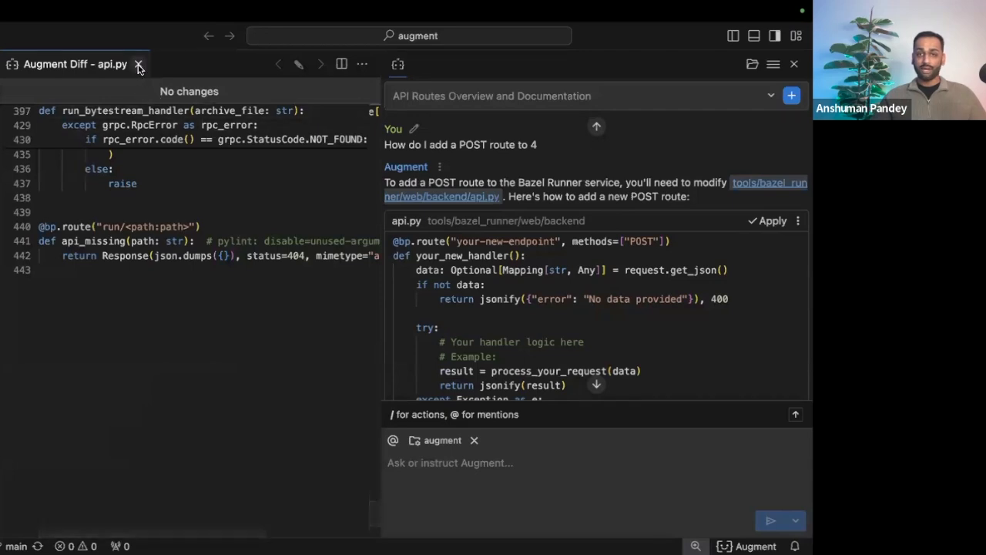
left_click(138, 64)
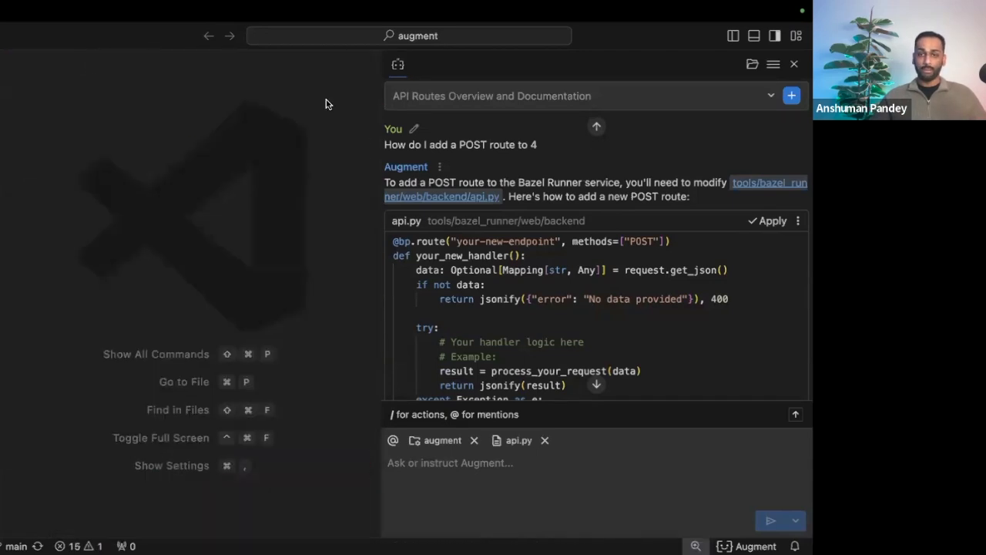
scroll("down", 3)
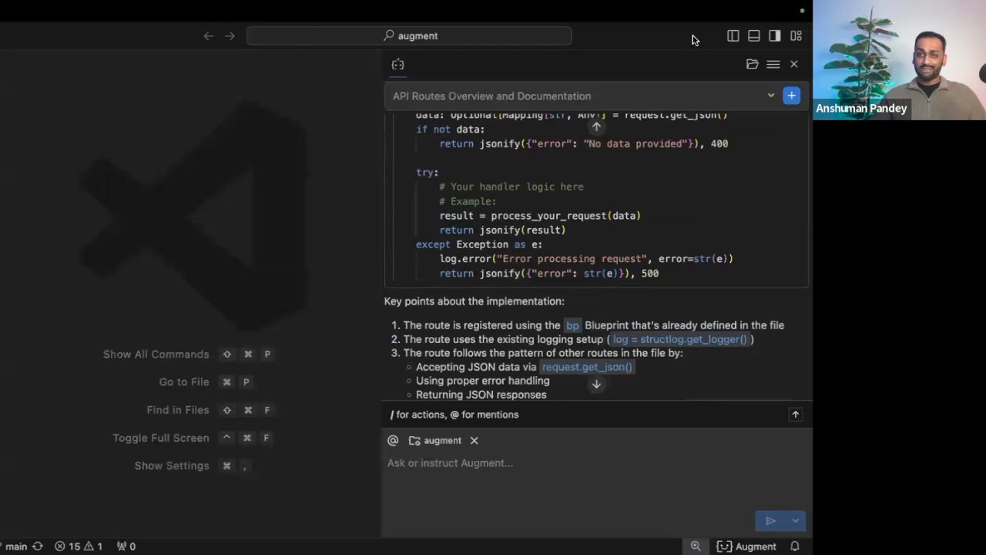
mouse_move(720, 160)
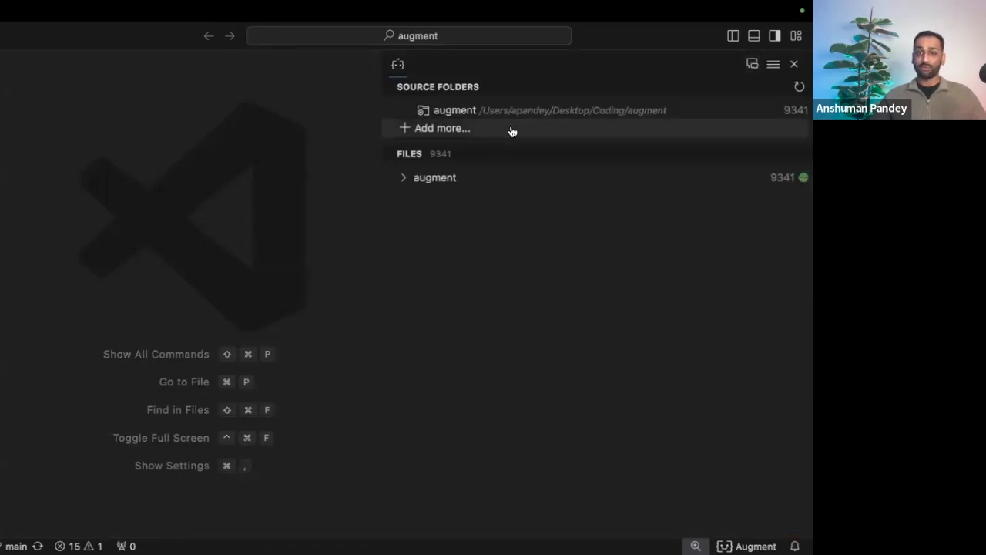
Step: Add Desktop > Demos > ADR as a second Augment source folder
left_click(442, 128)
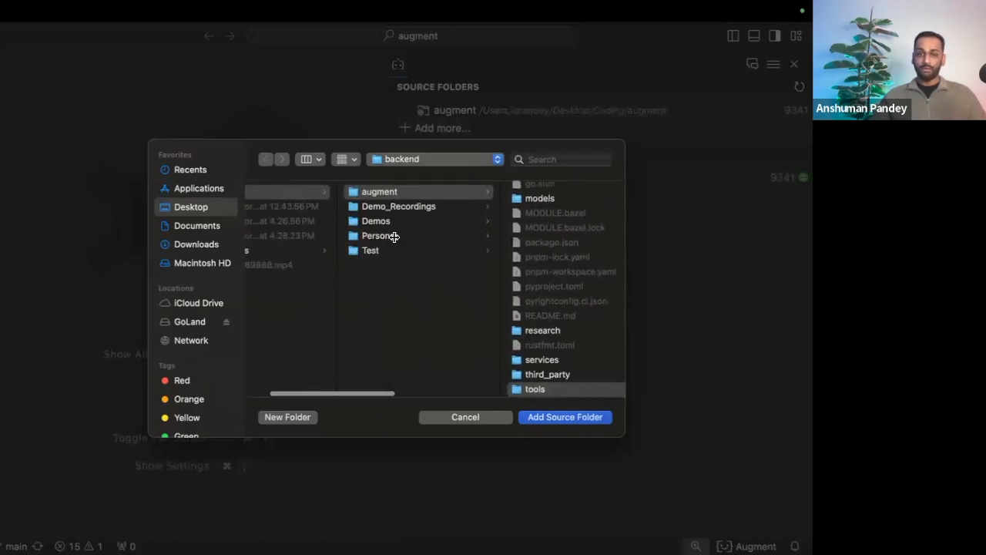
left_click(376, 221)
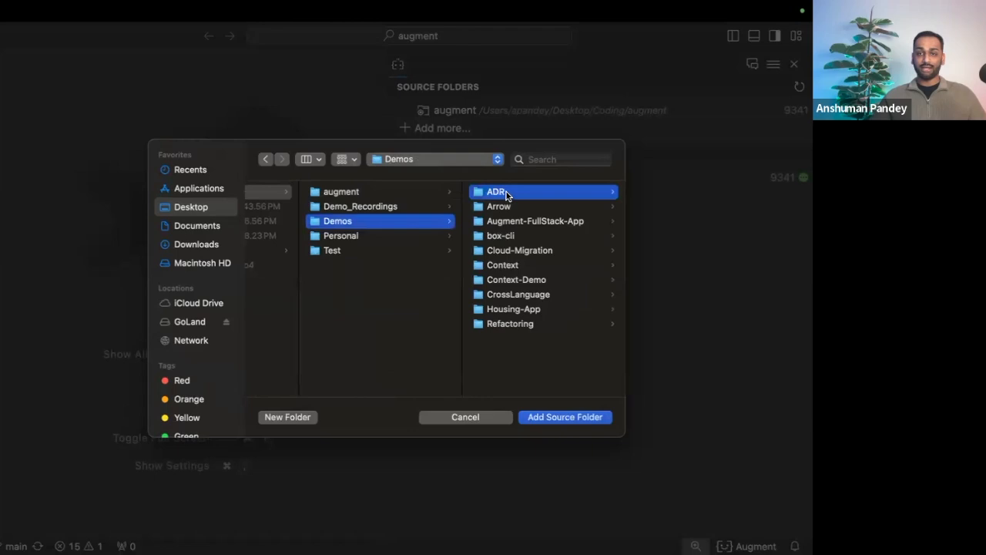
left_click(496, 191)
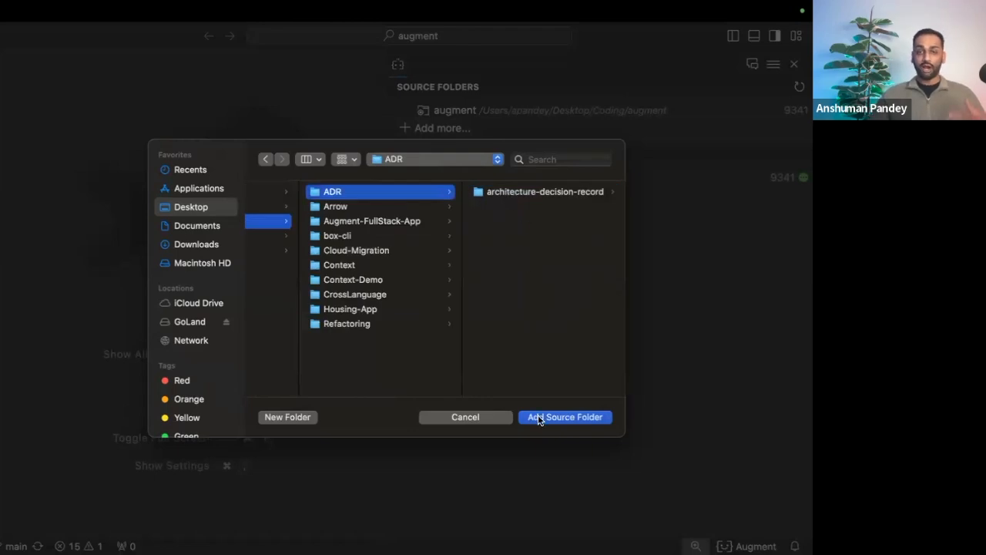
left_click(565, 417)
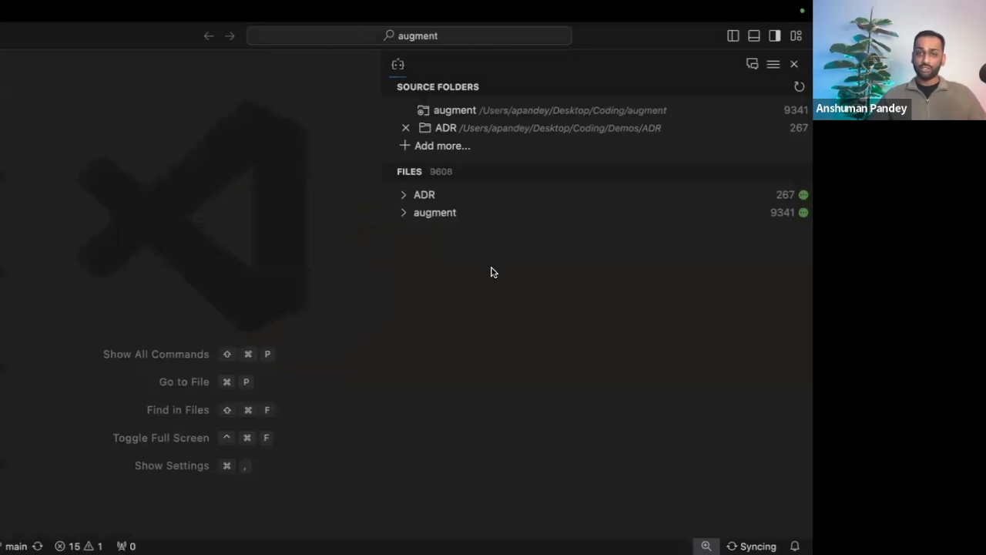
Step: Back in chat, ask 'According to ADRs is Tailwind an approved CSS framework'
left_click(752, 64)
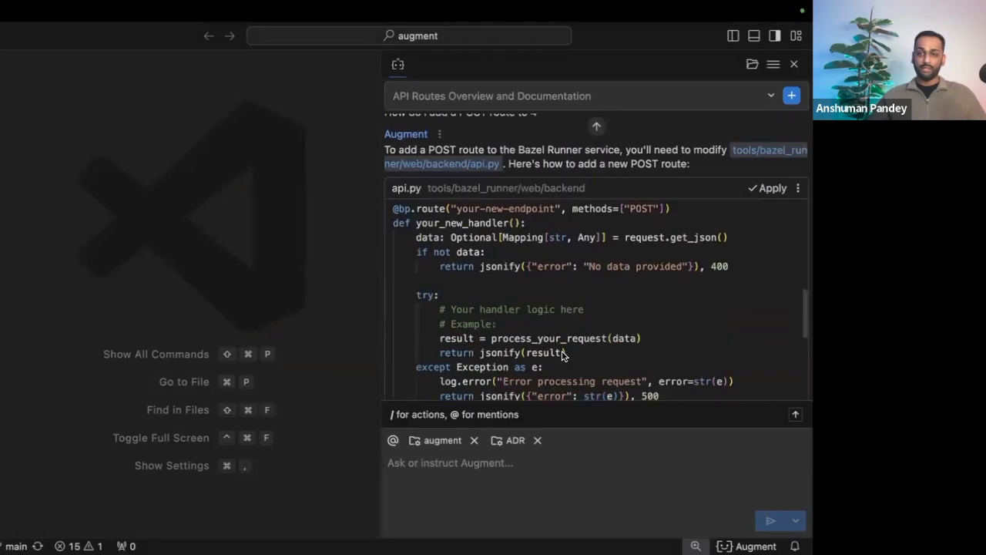
scroll("down", 3)
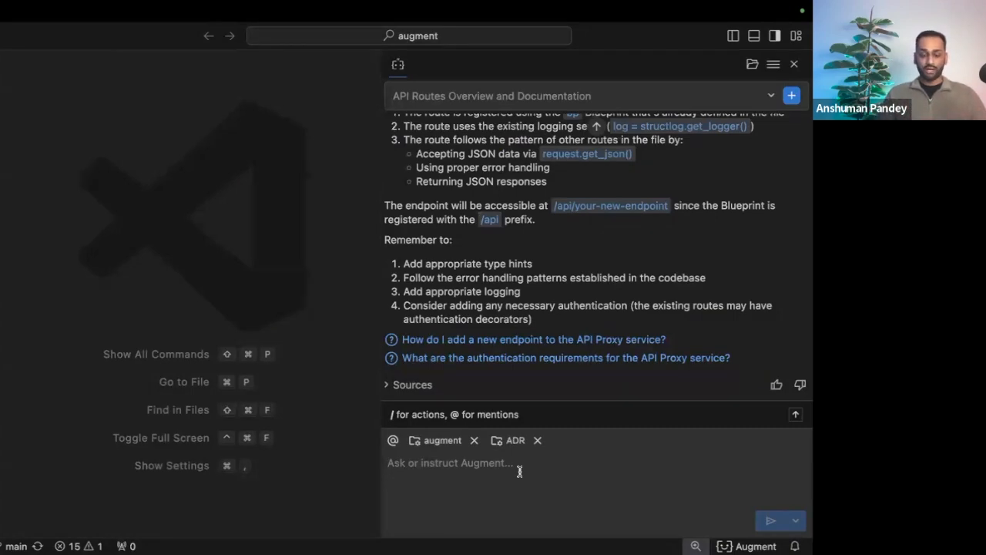
type("Accordi")
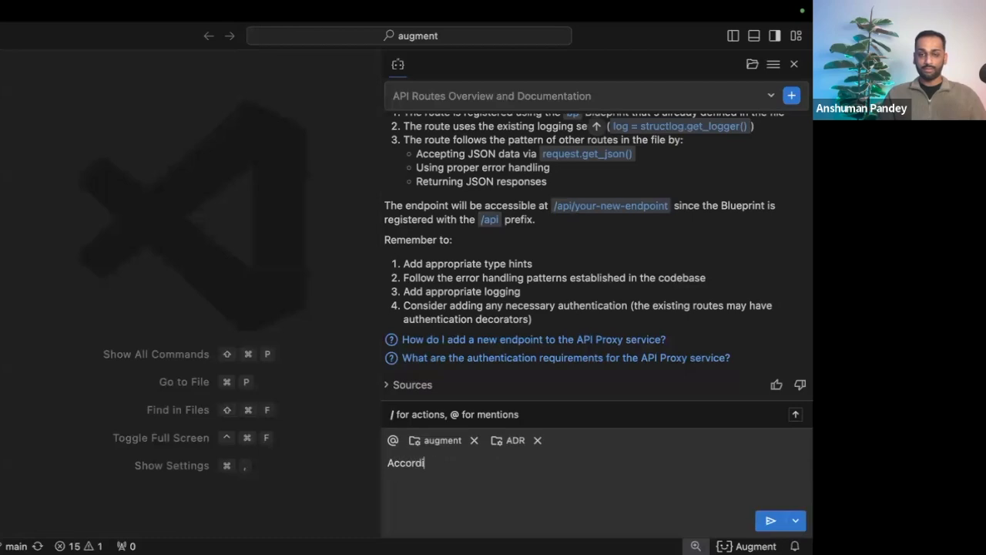
type("ng to ADRs")
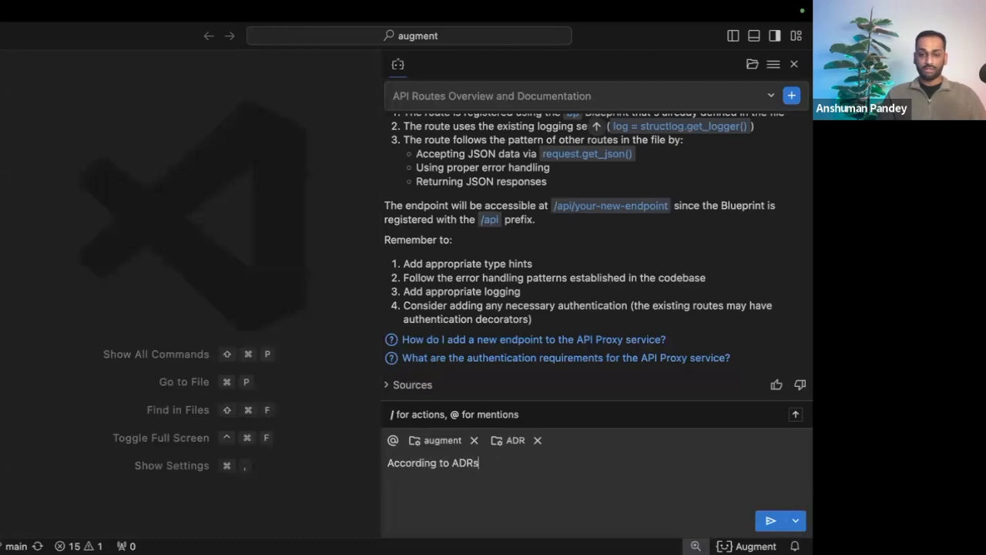
type("is T")
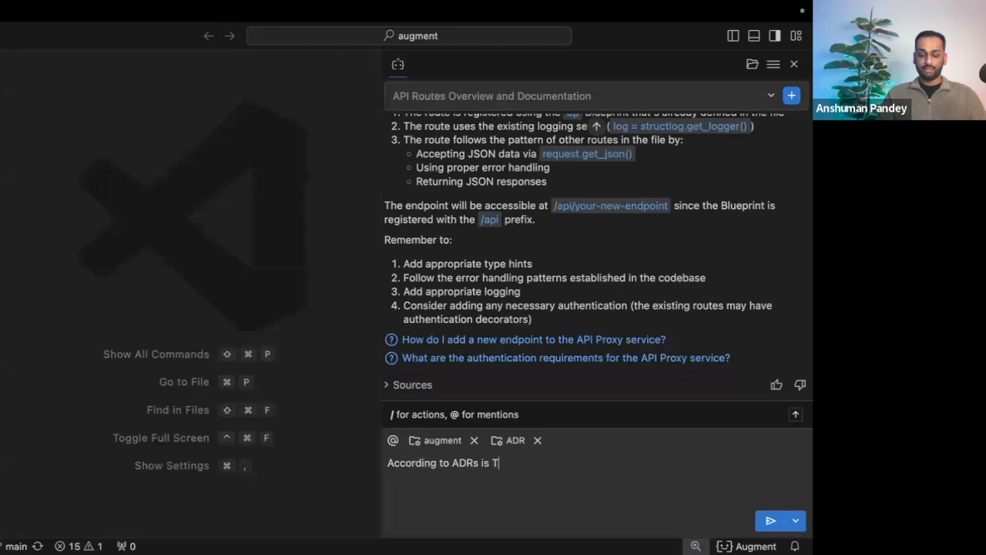
type("ailwinsd")
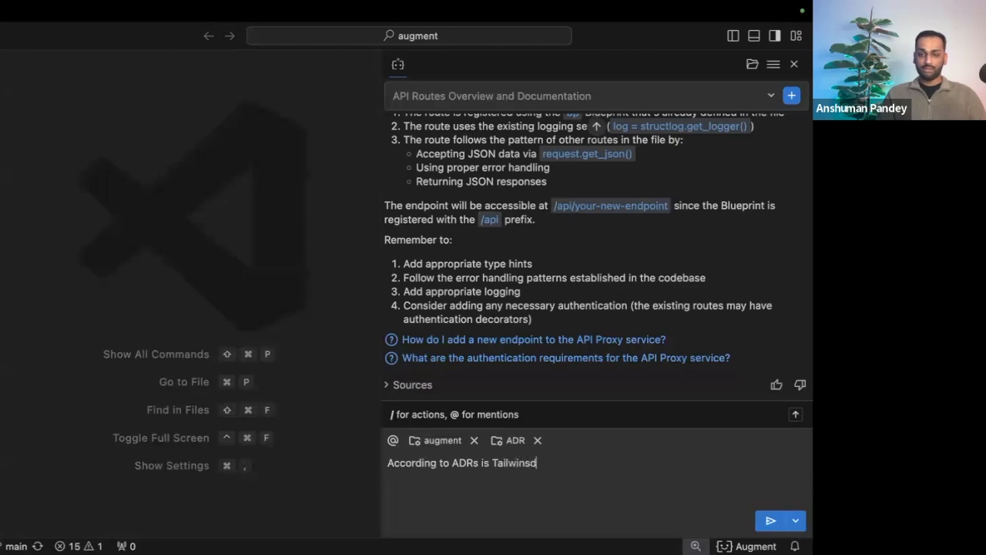
type("an appr")
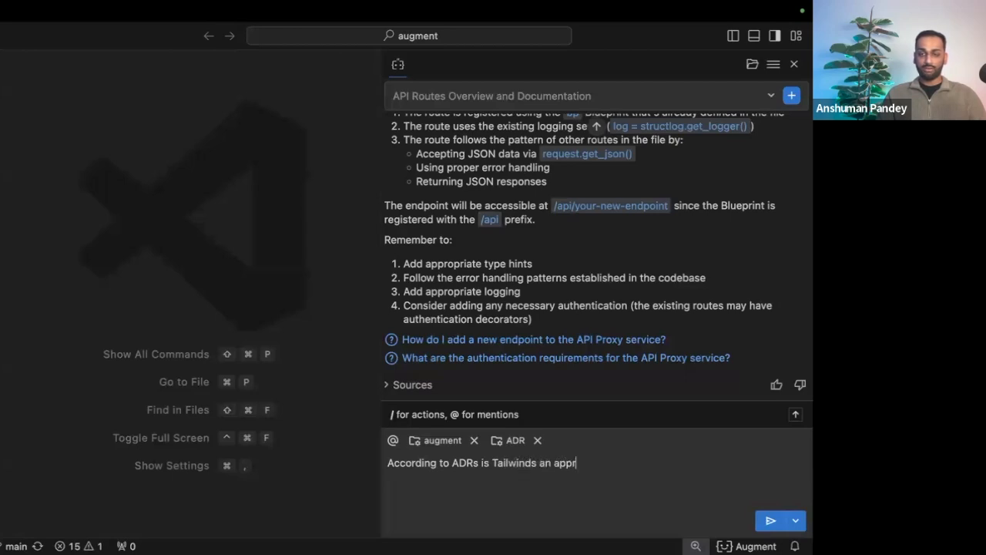
type("oved CSS framew")
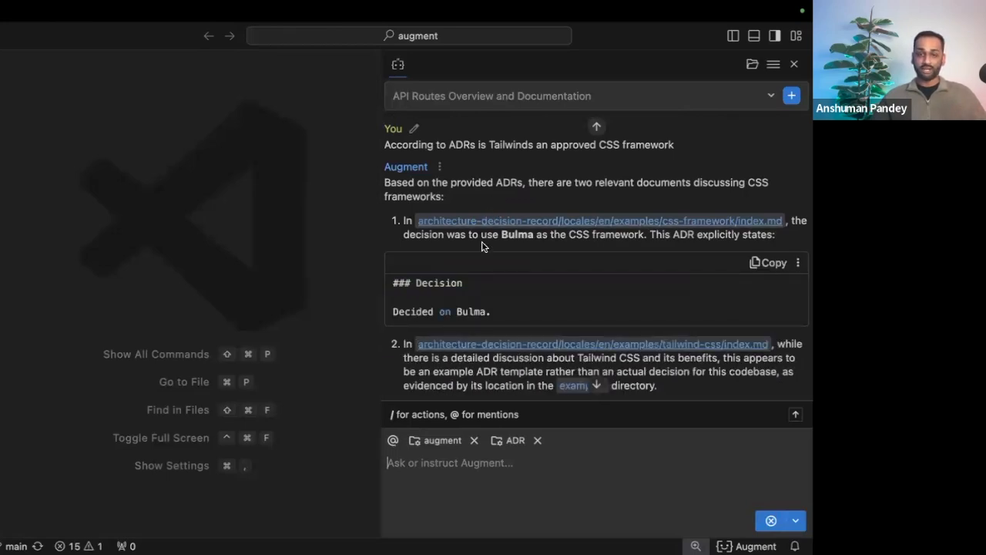
scroll("down", 3)
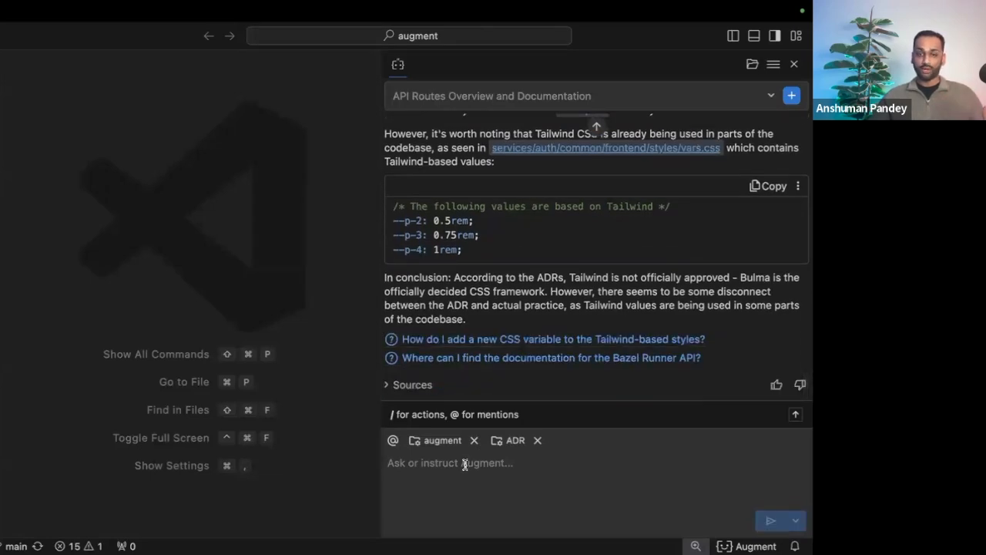
left_click(392, 440)
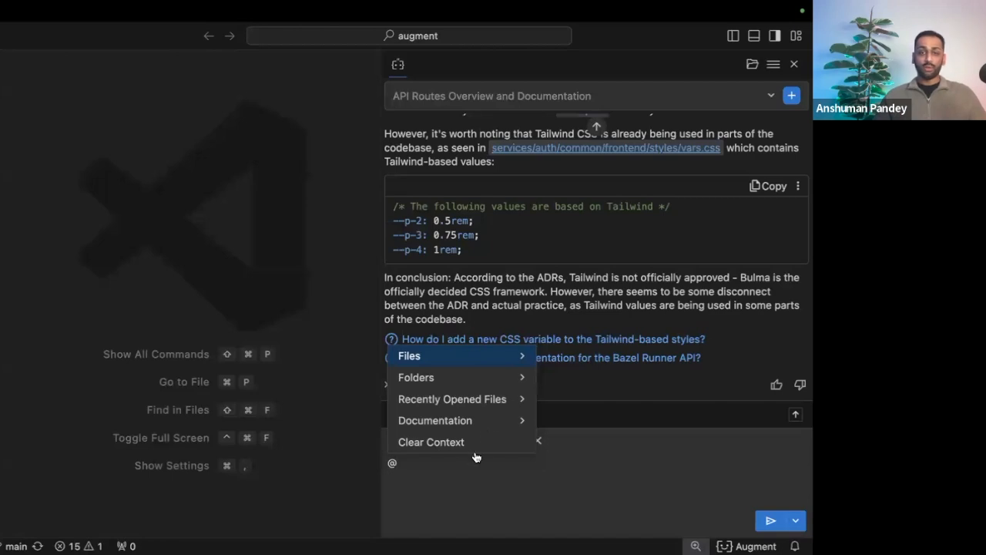
mouse_move(495, 429)
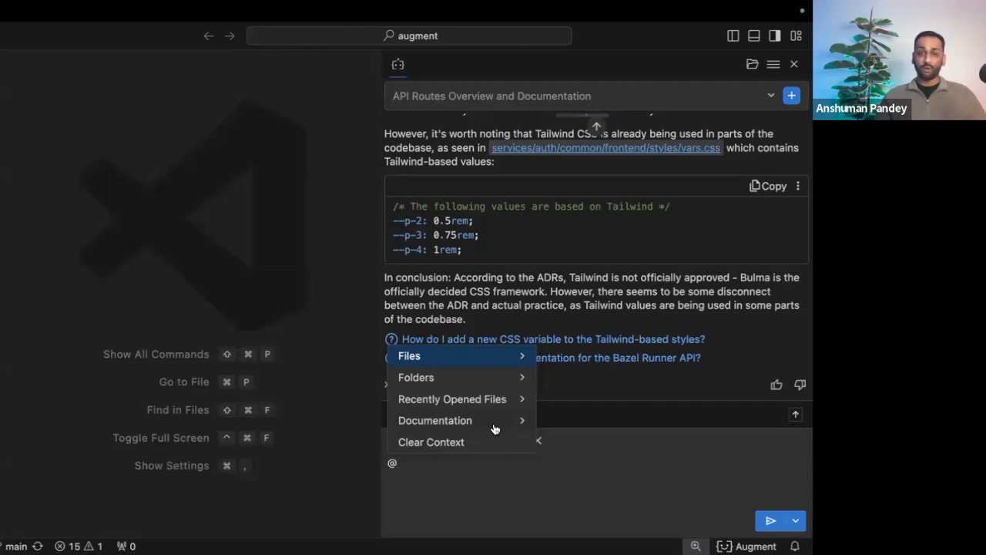
left_click(435, 420)
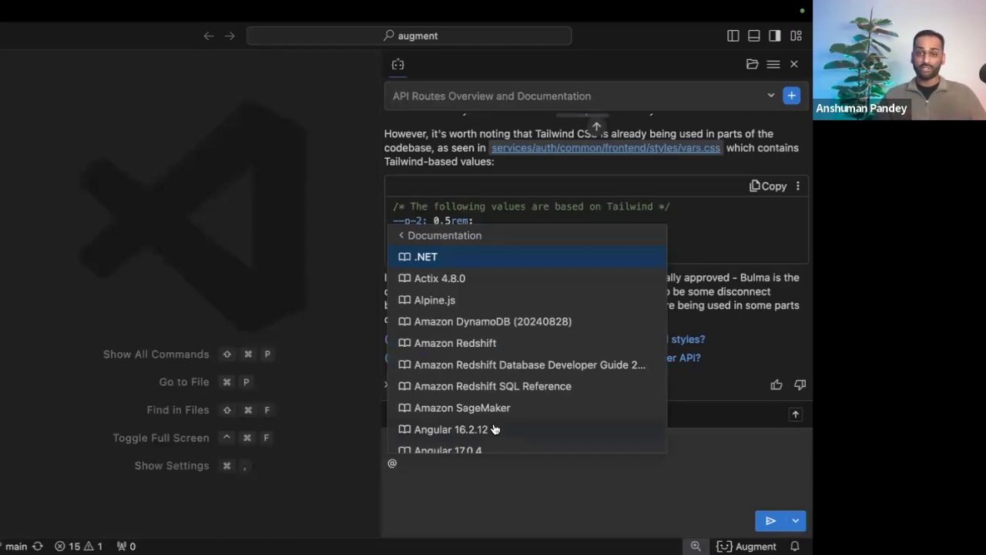
type("tailwi")
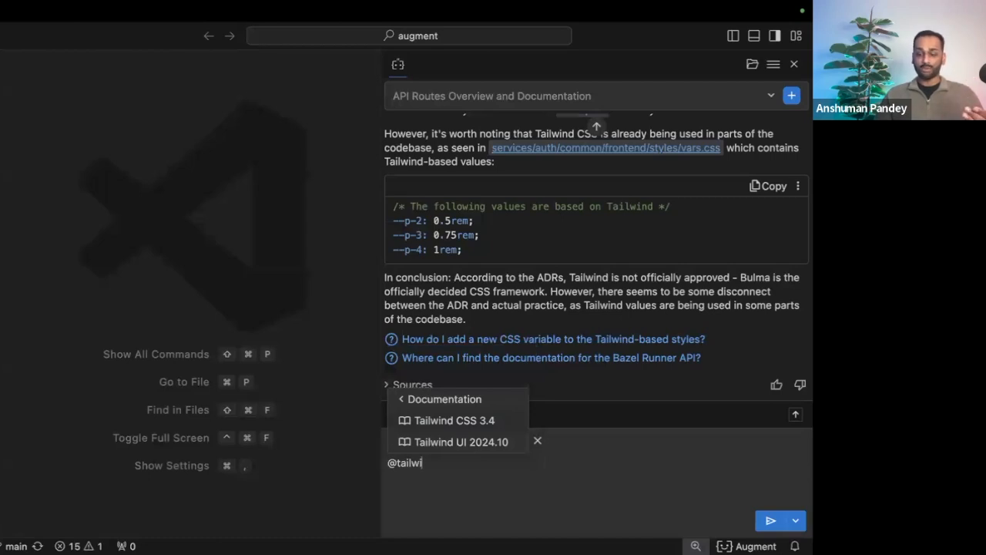
left_click(454, 419)
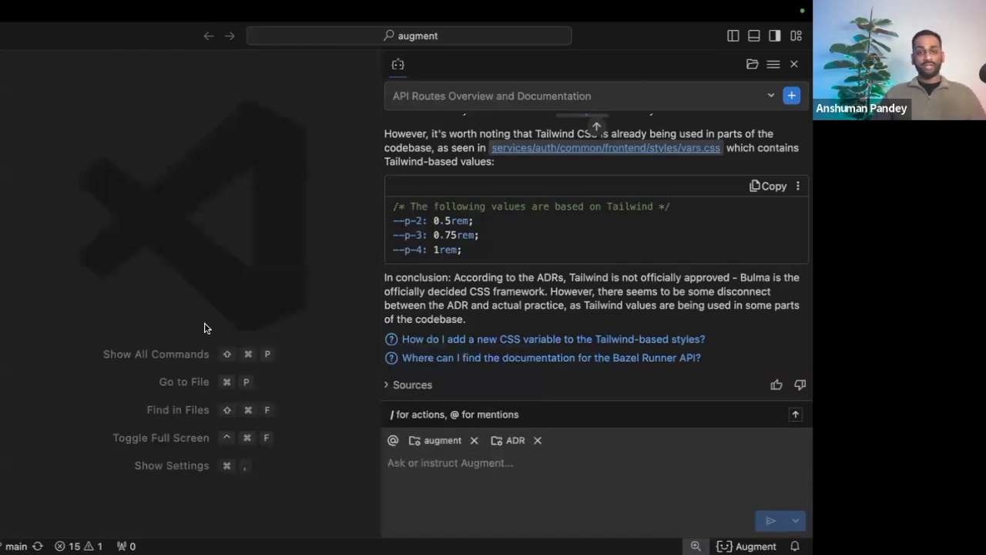
mouse_move(76, 213)
type("e")
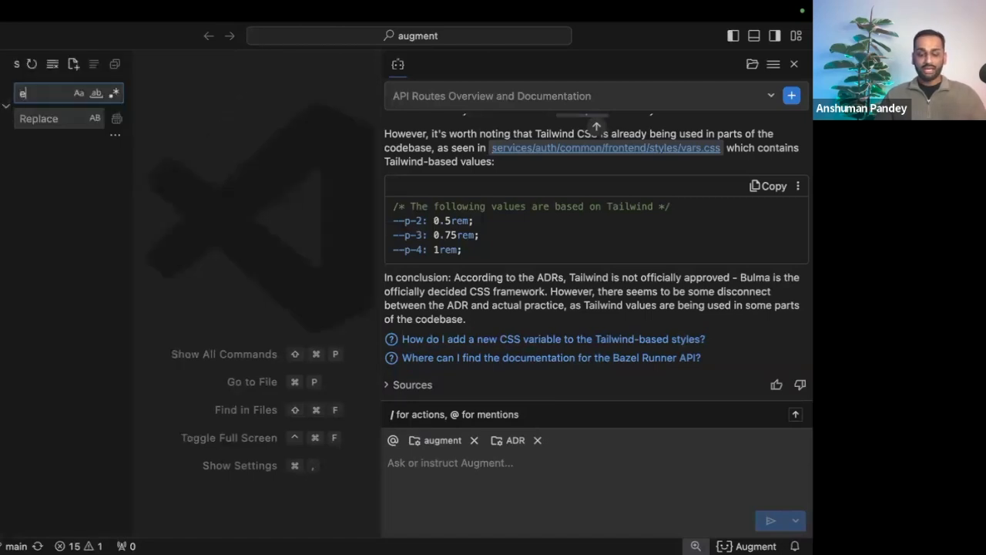
type("dit")
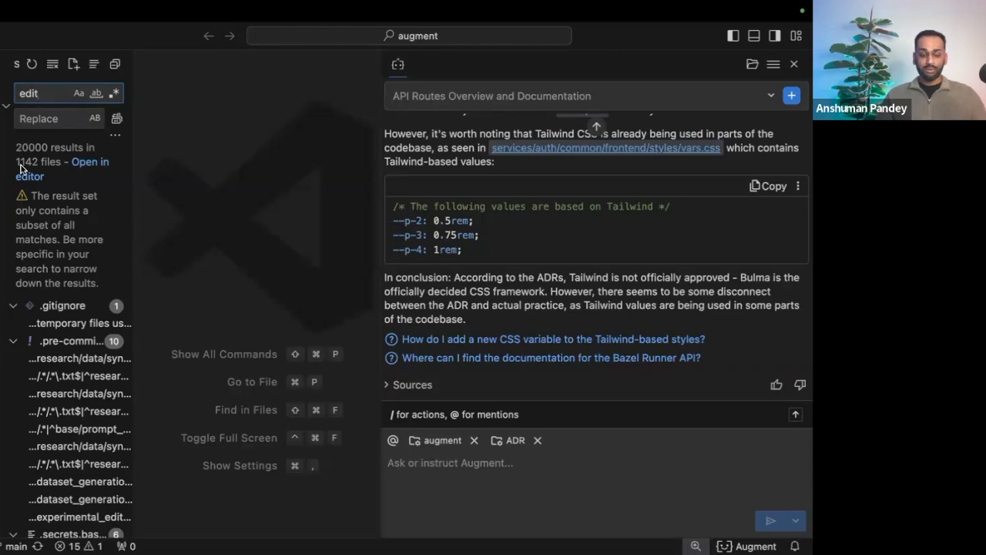
type("events")
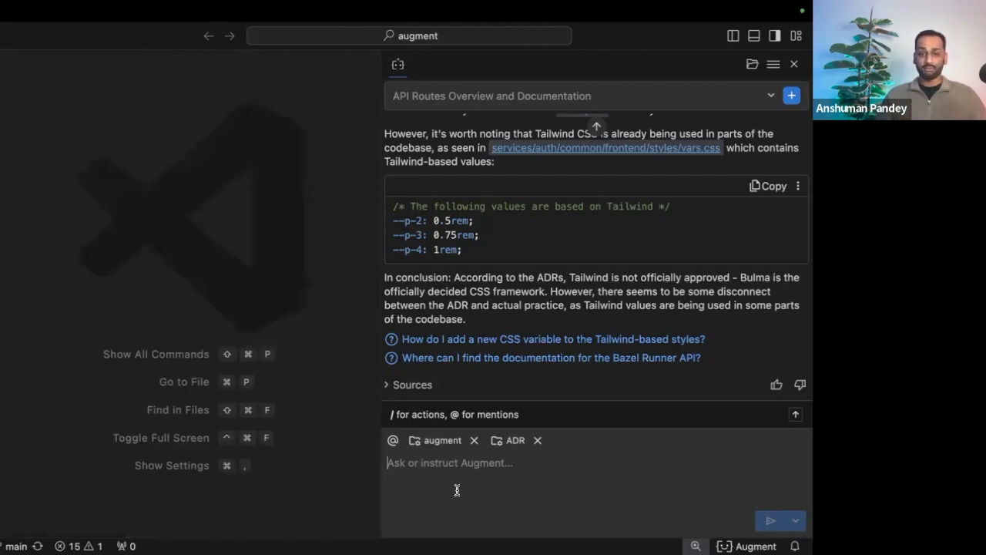
Step: Ask where the full exported edit events structure lives and open EditDatum in edit.py
type("Where is t")
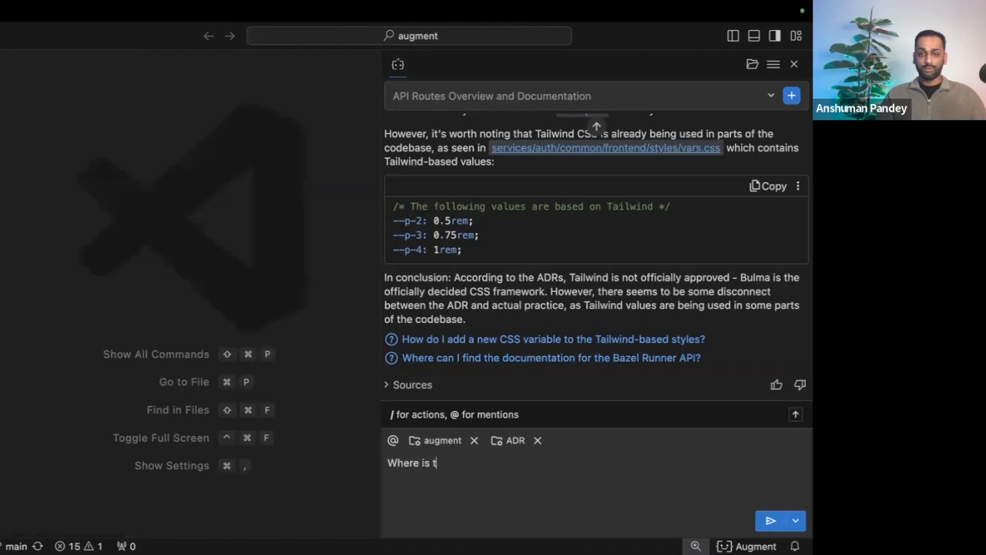
type("he data structure")
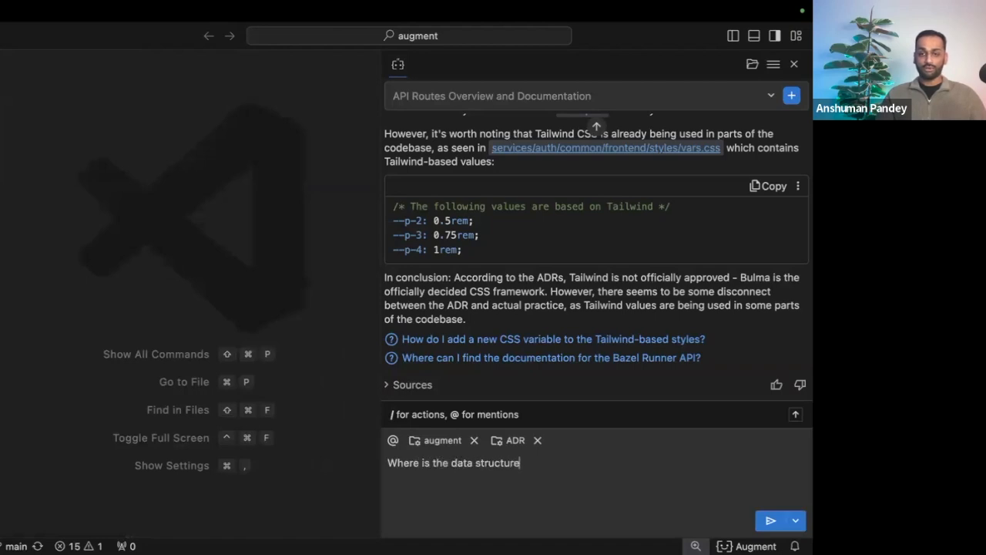
type("for full export")
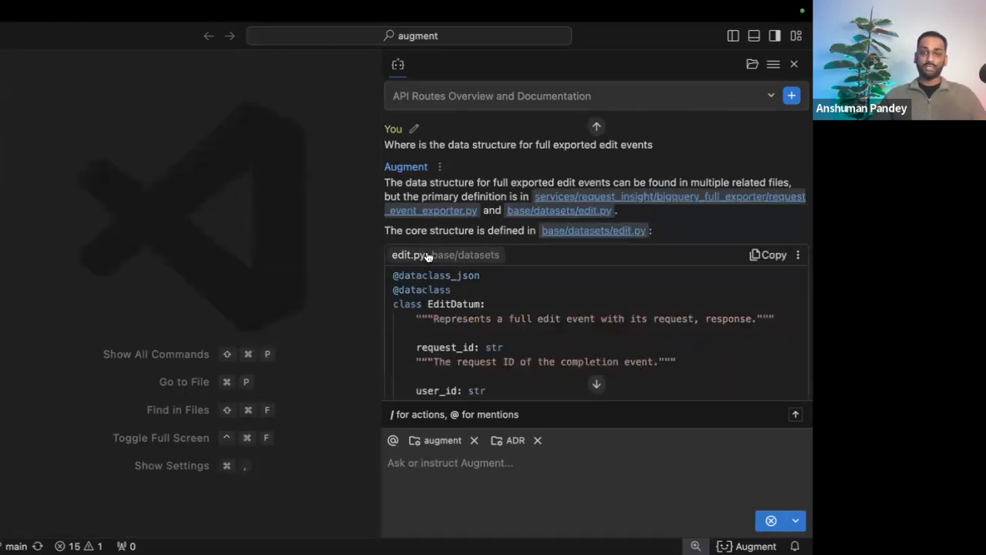
left_click(593, 229)
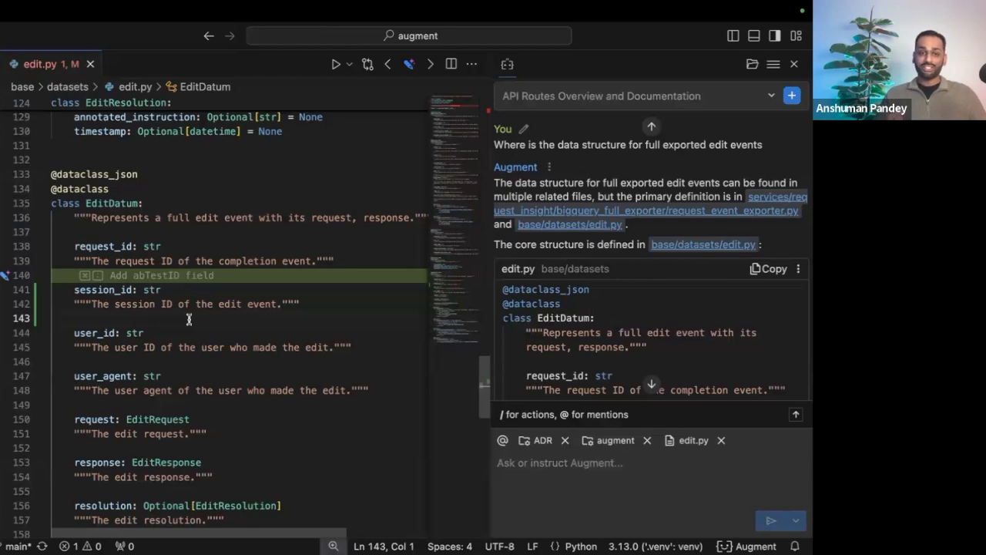
Step: Accept the suggested abTestID field in edit.py and the abTestID/session_id export edit
left_click(159, 275)
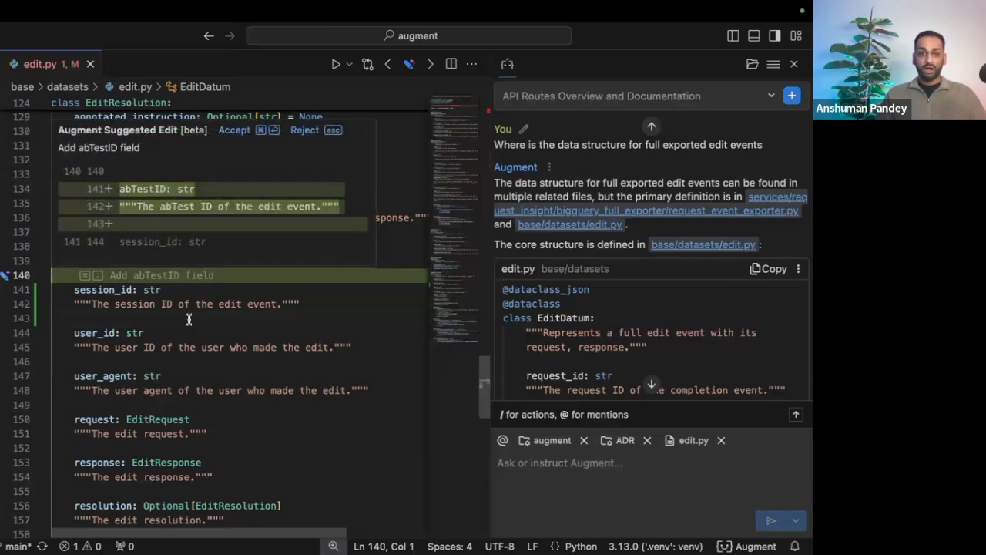
left_click(234, 130)
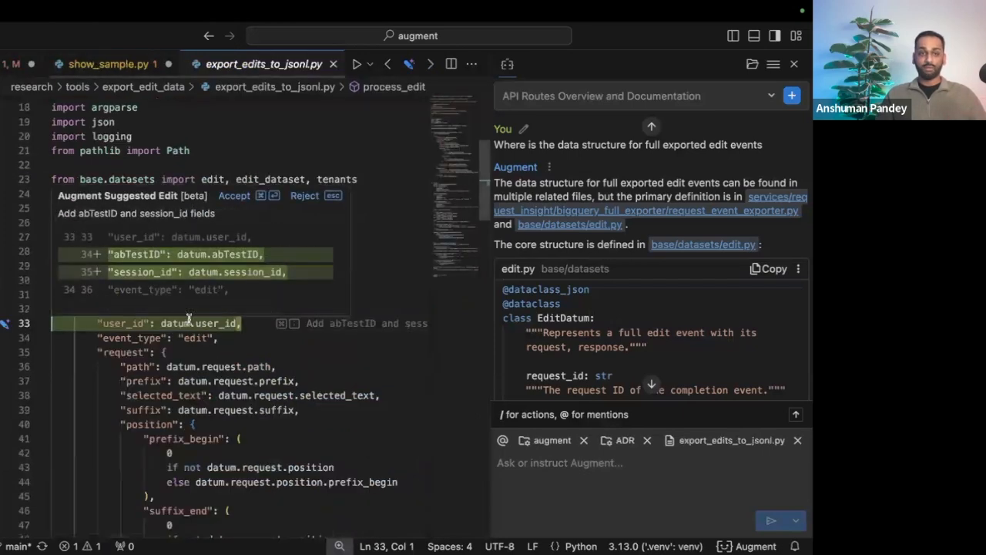
left_click(234, 195)
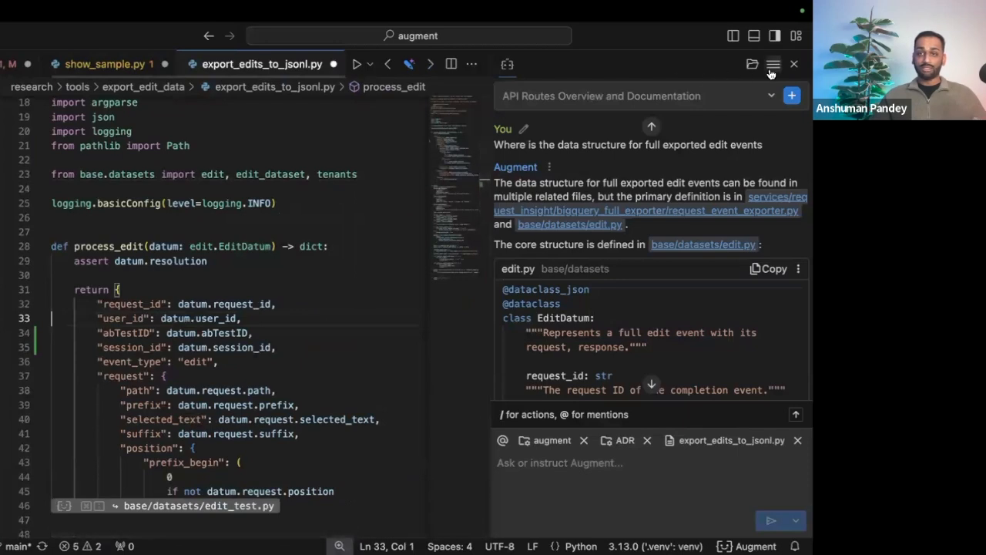
left_click(772, 64)
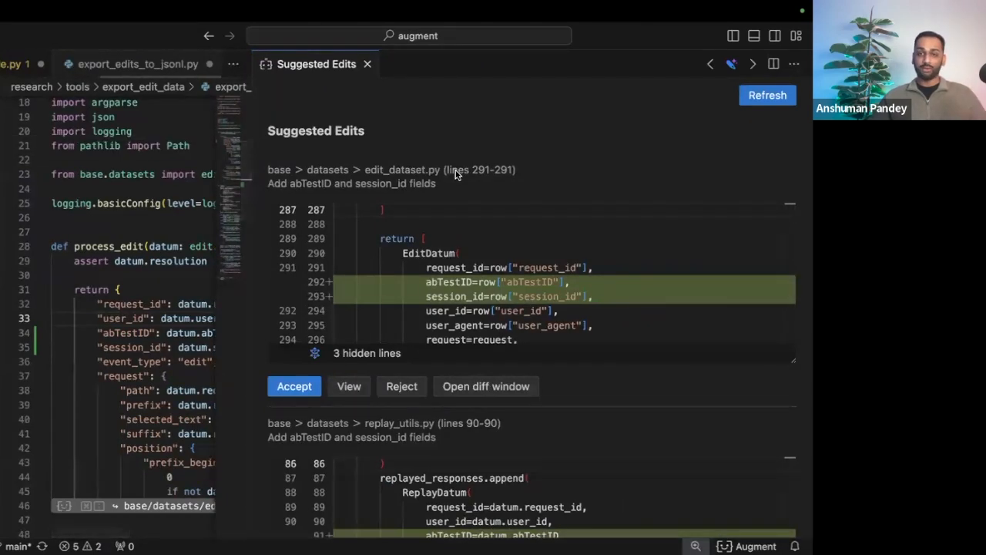
Step: Scroll the Suggested Edits list and accept the abTestID/session_id change to edit_dataset.py
scroll("down", 3)
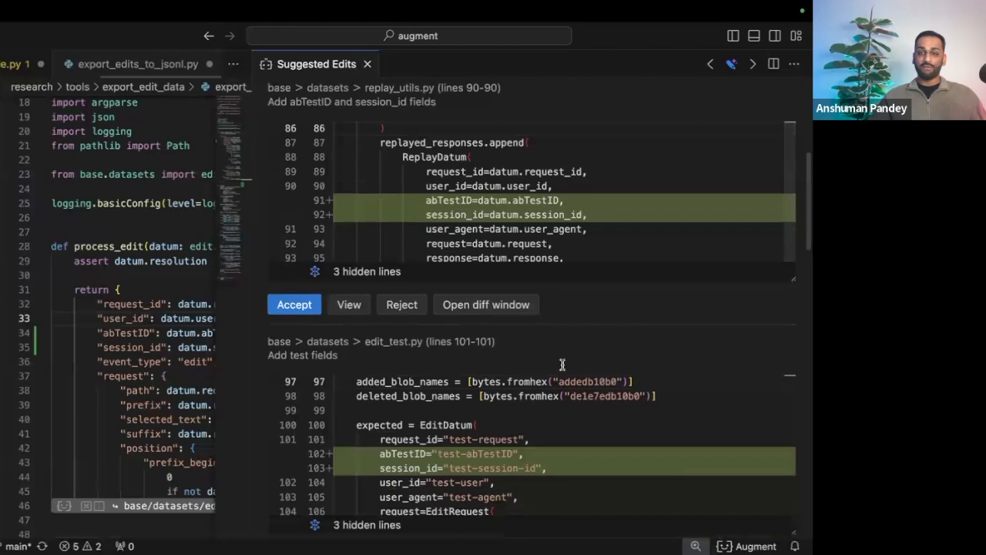
scroll("down", 3)
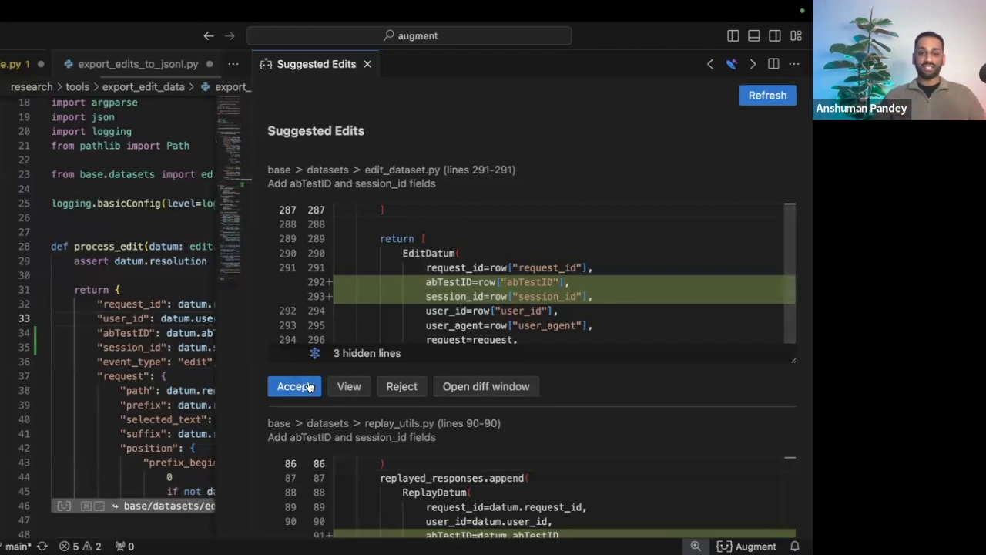
left_click(294, 386)
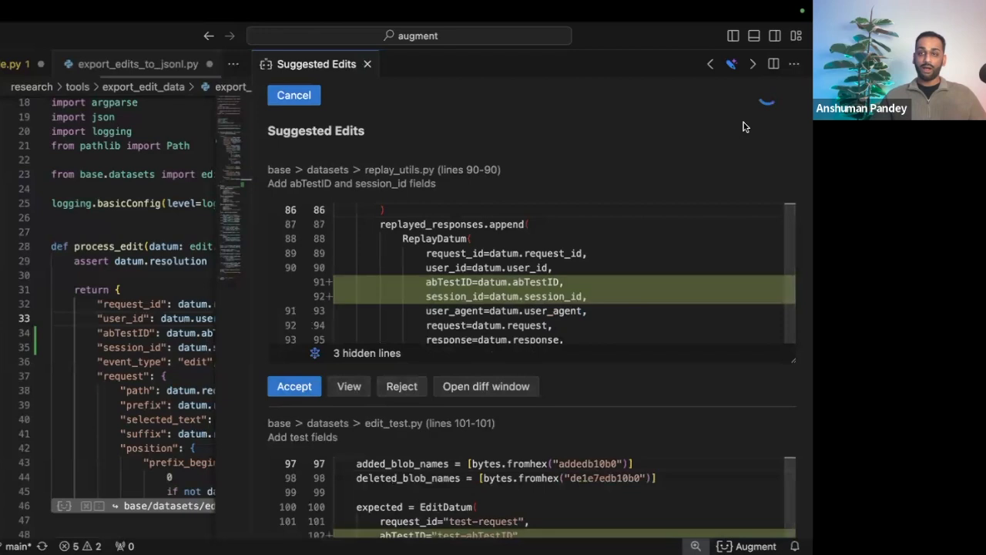